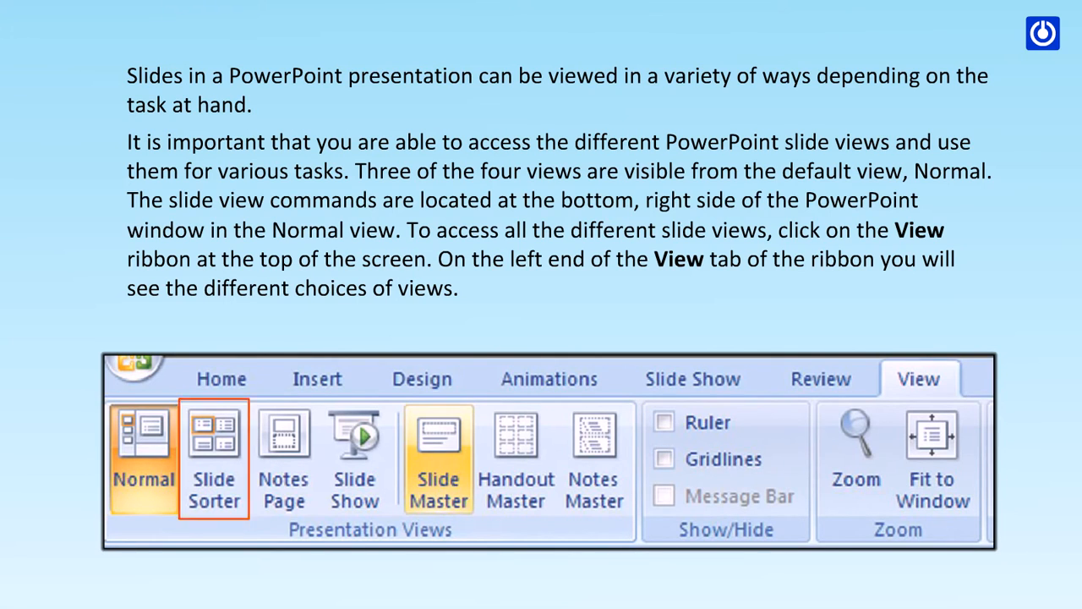
Select the 'Impacts of Global Warming' slide thumbnail and delete it.
click(284, 457)
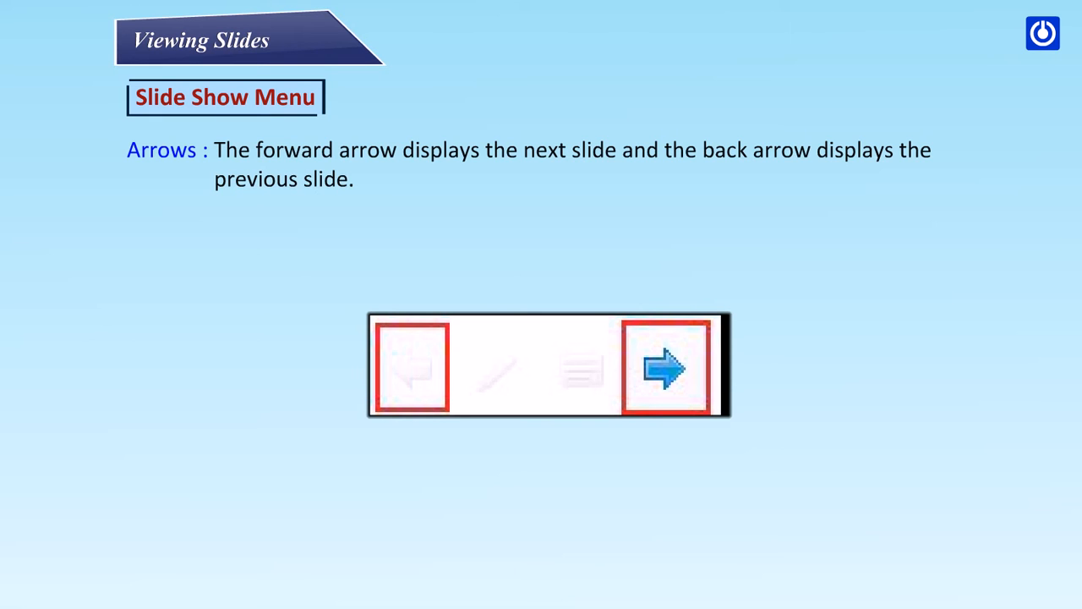
click(504, 534)
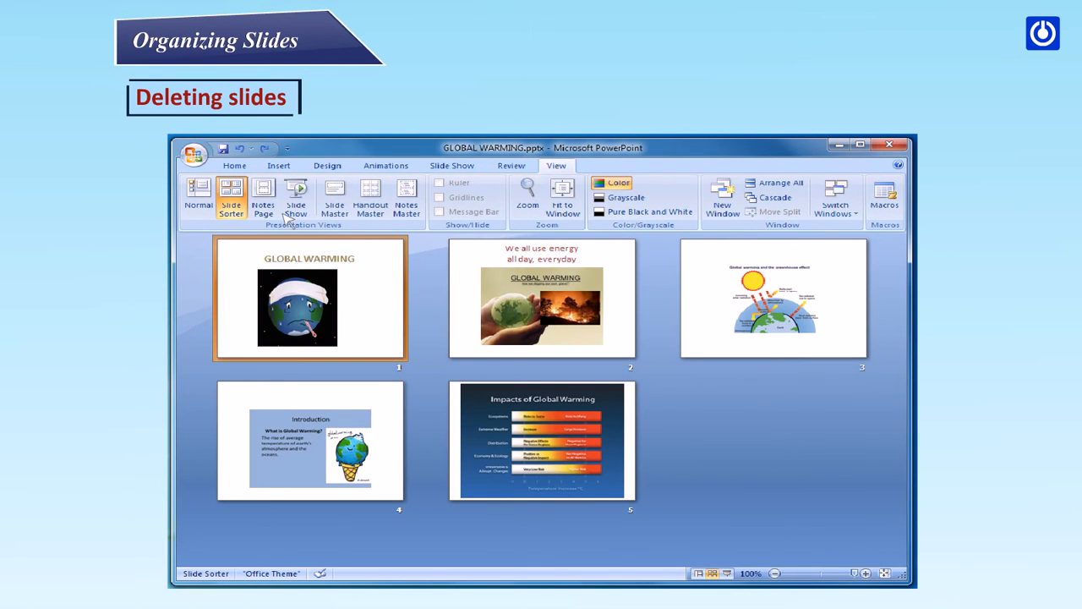
mouse_move(256, 243)
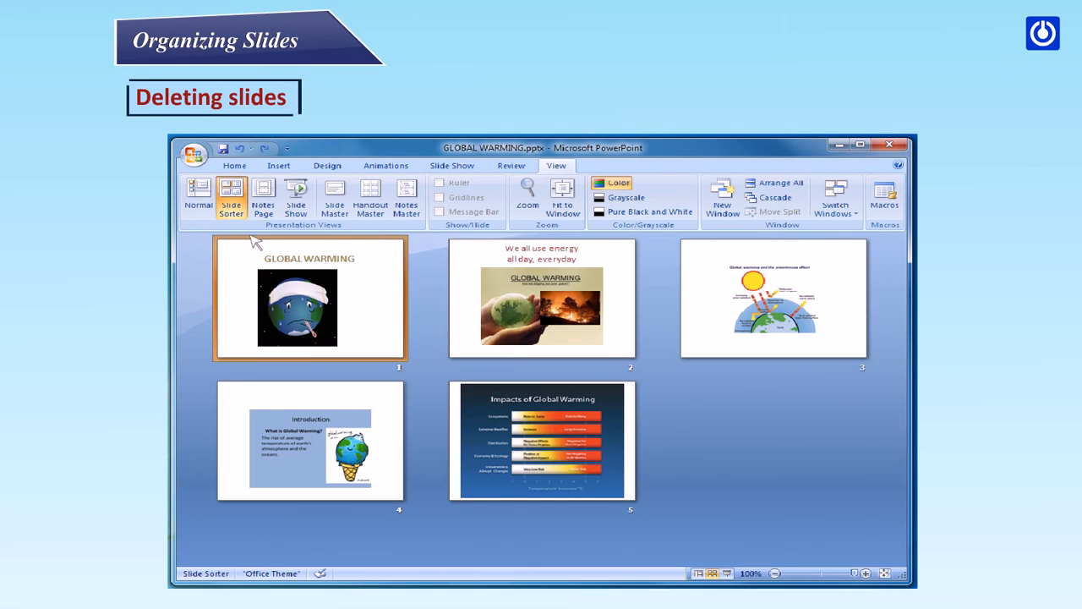
click(309, 299)
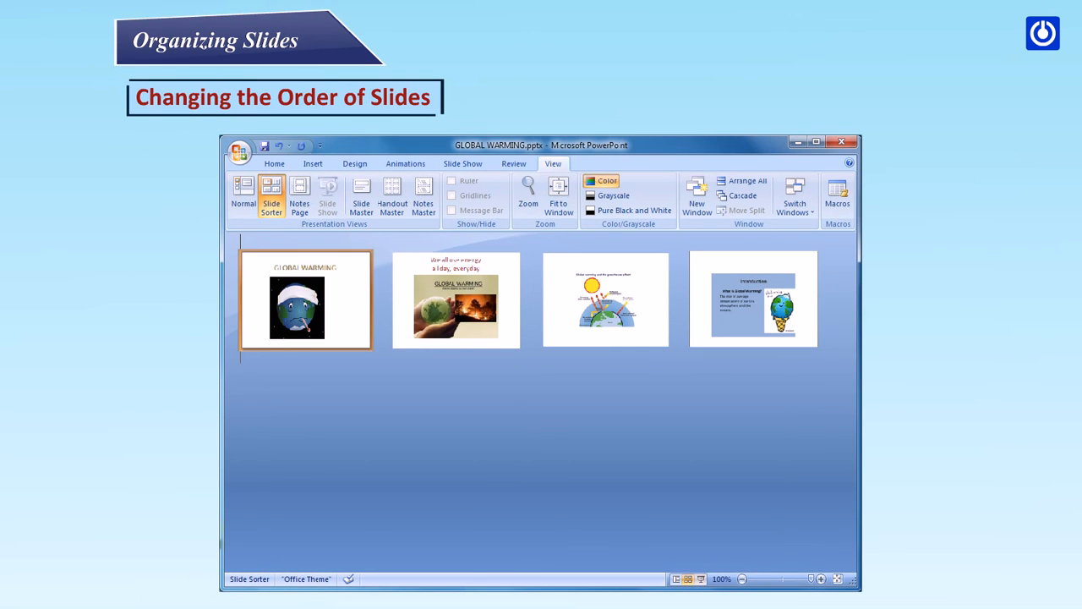
mouse_move(292, 249)
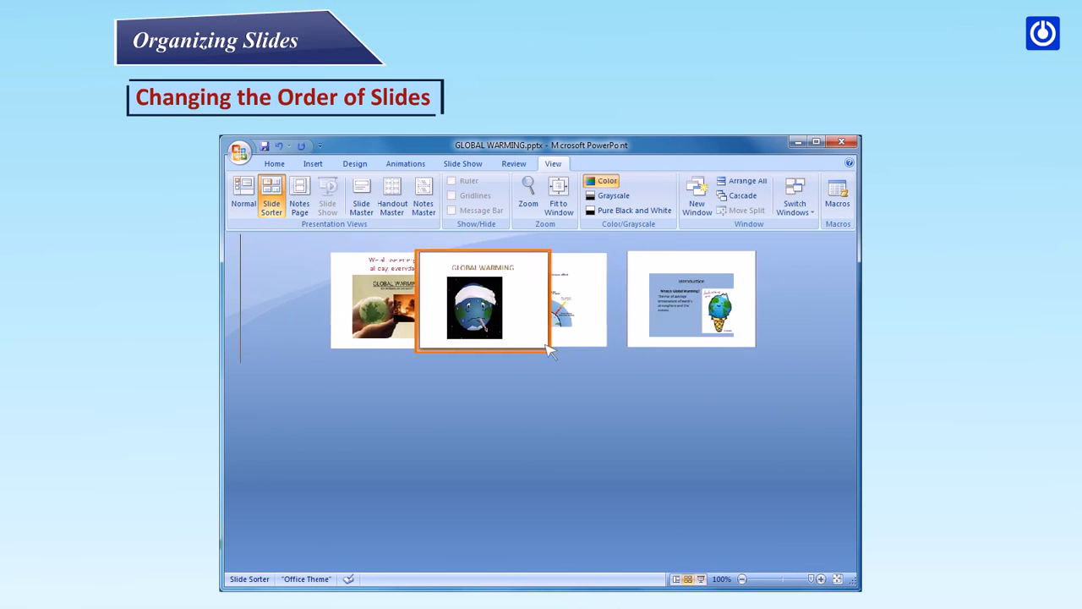
Drag the GLOBAL WARMING title slide rightward, past the second slide and the greenhouse effect slide.
drag(474, 305, 584, 304)
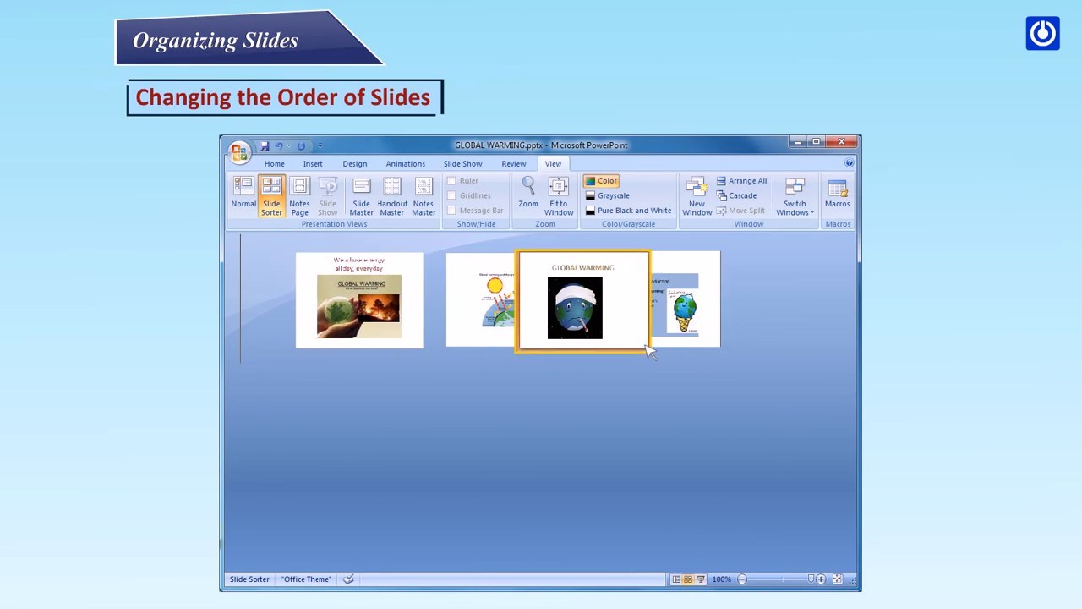
drag(584, 300, 683, 300)
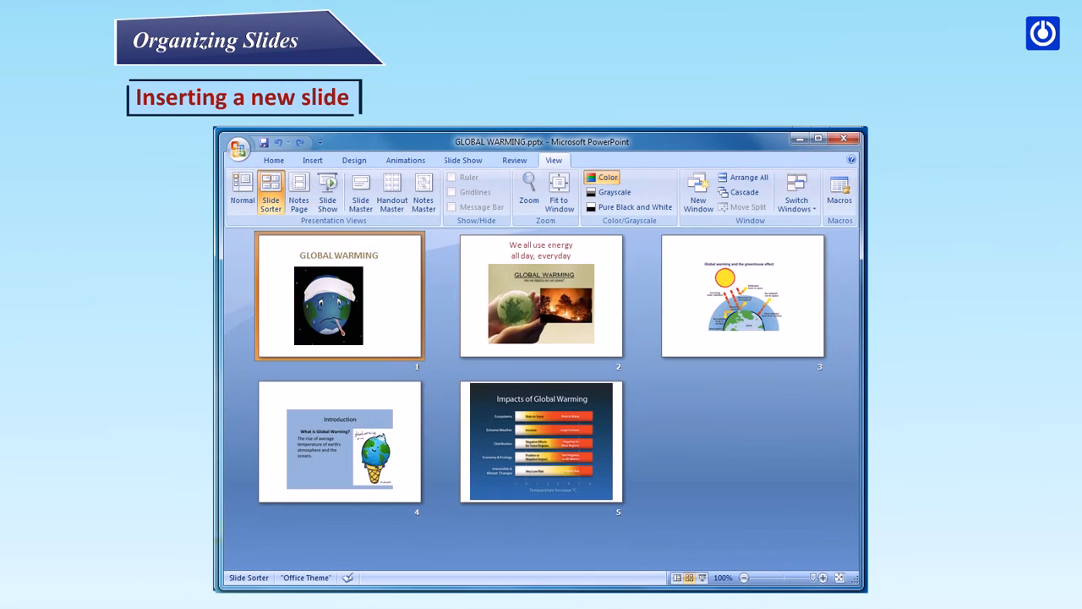
mouse_move(291, 221)
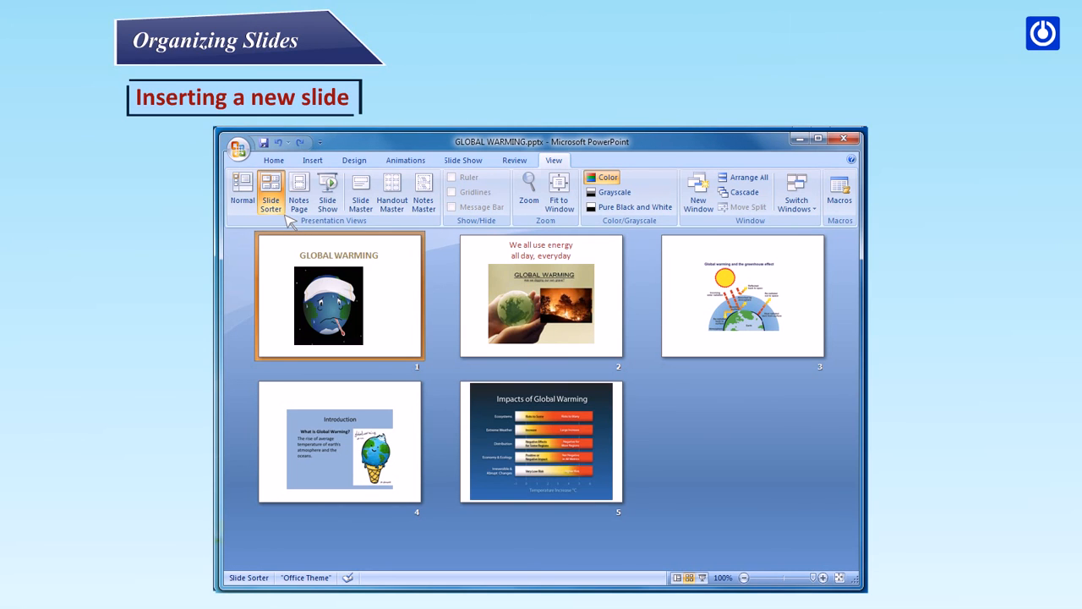
Insert a blank slide after slide 2 using New Slide.
click(291, 201)
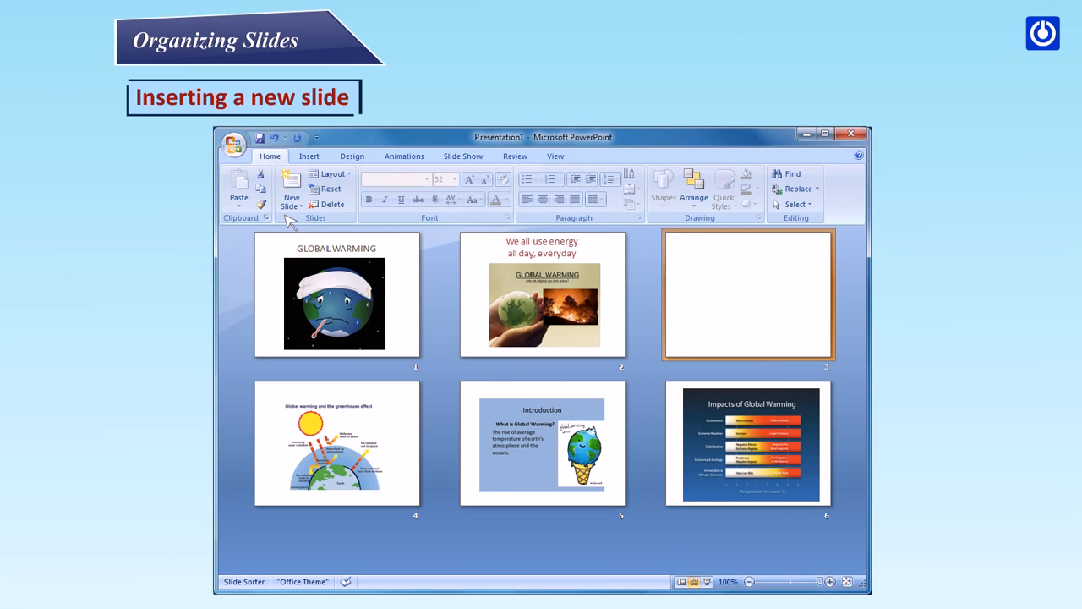